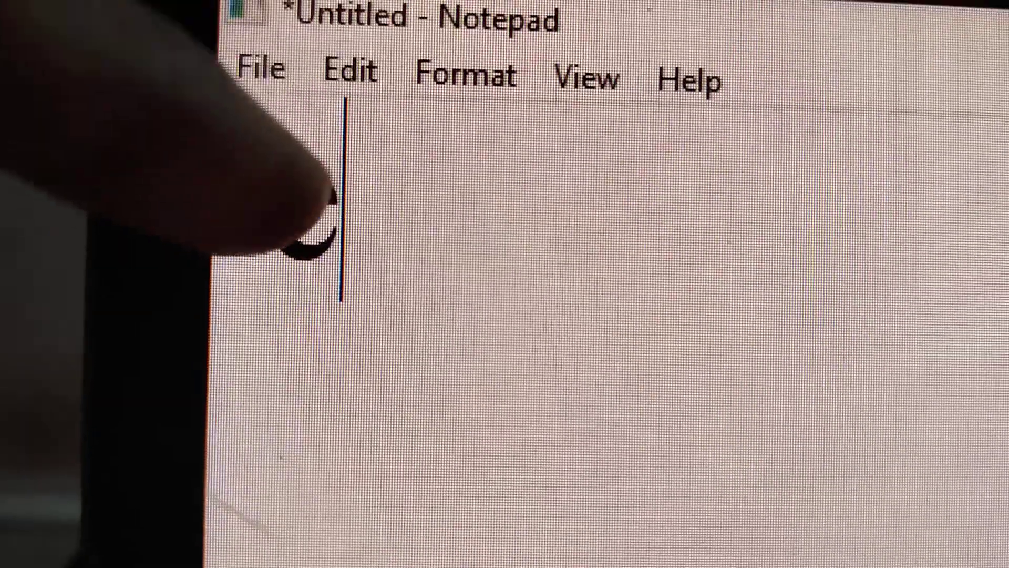
pyautogui.write('e')
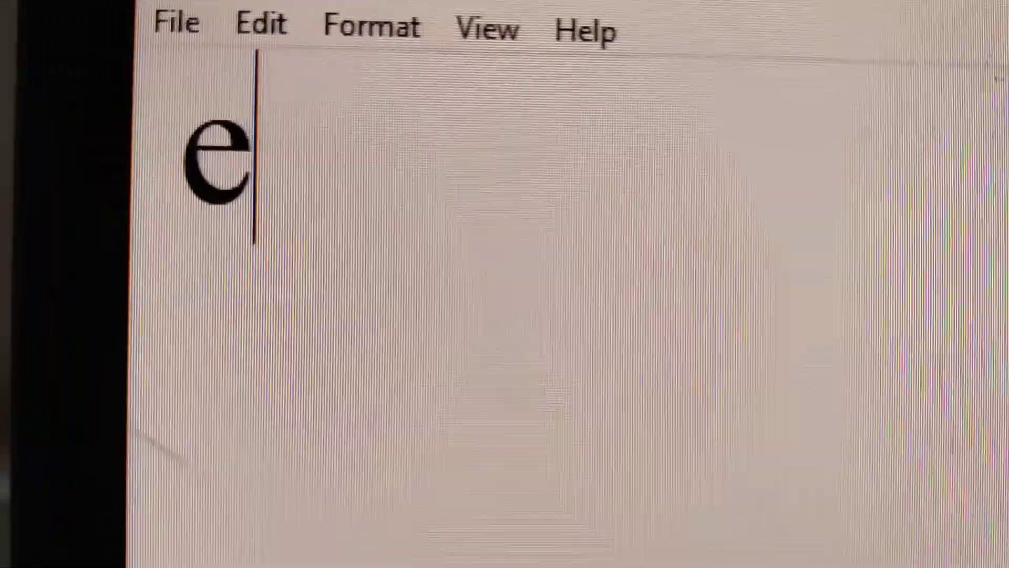